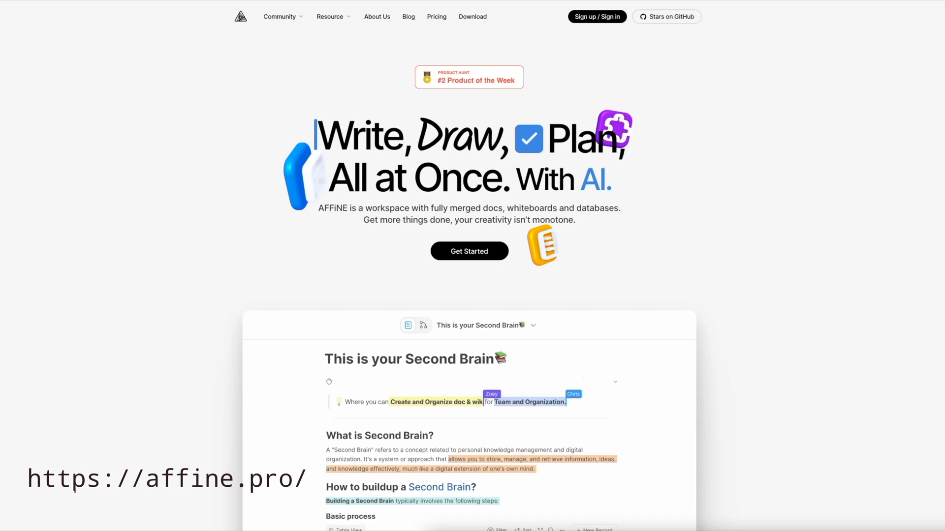
# Enter .github/deployment/self-host with cx and open compose.yaml in Neovim
pyautogui.scroll(-3)
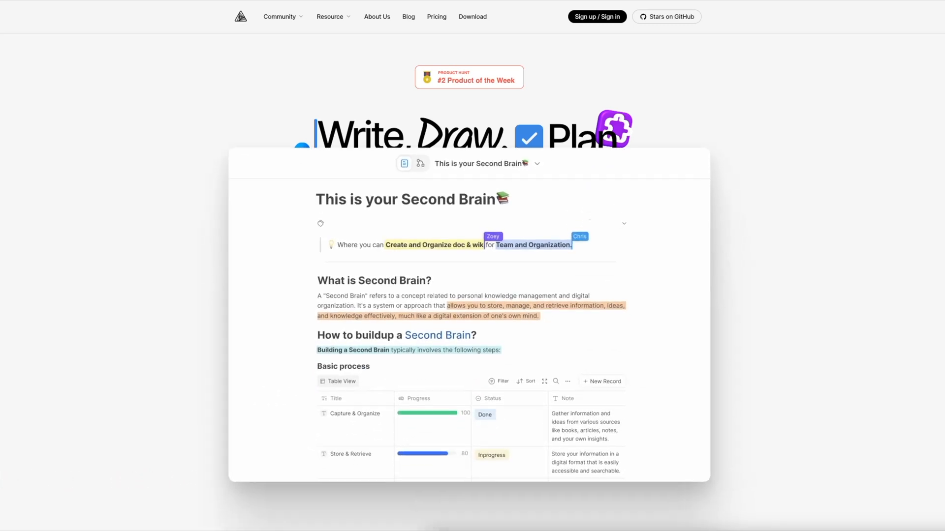
pyautogui.scroll(-3)
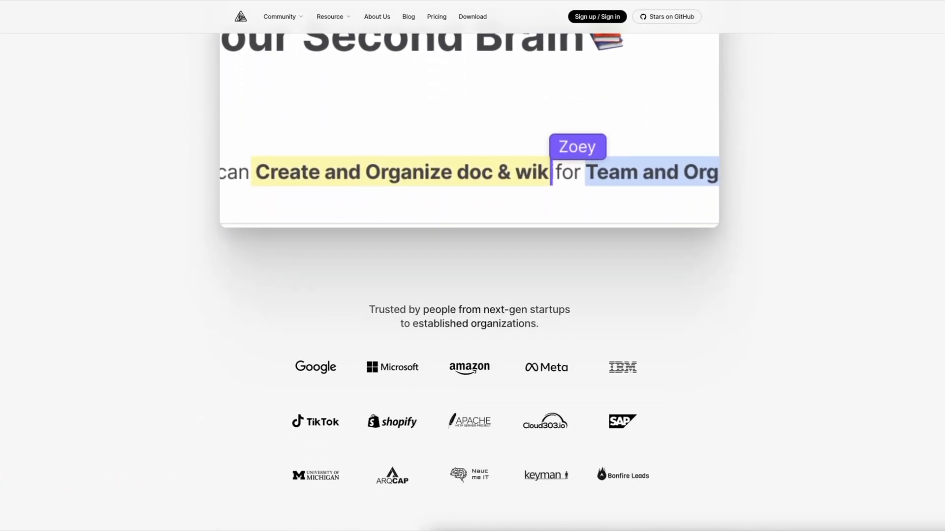
pyautogui.scroll(-3)
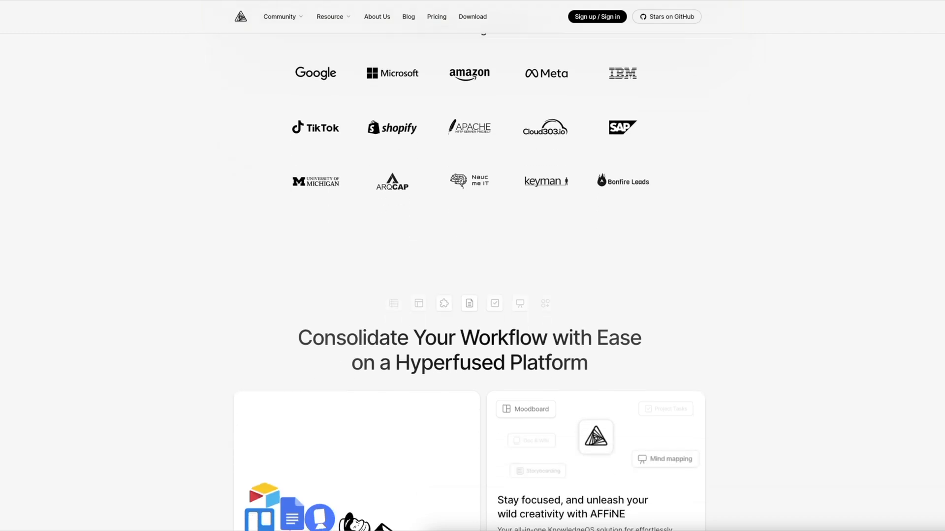
pyautogui.scroll(-3)
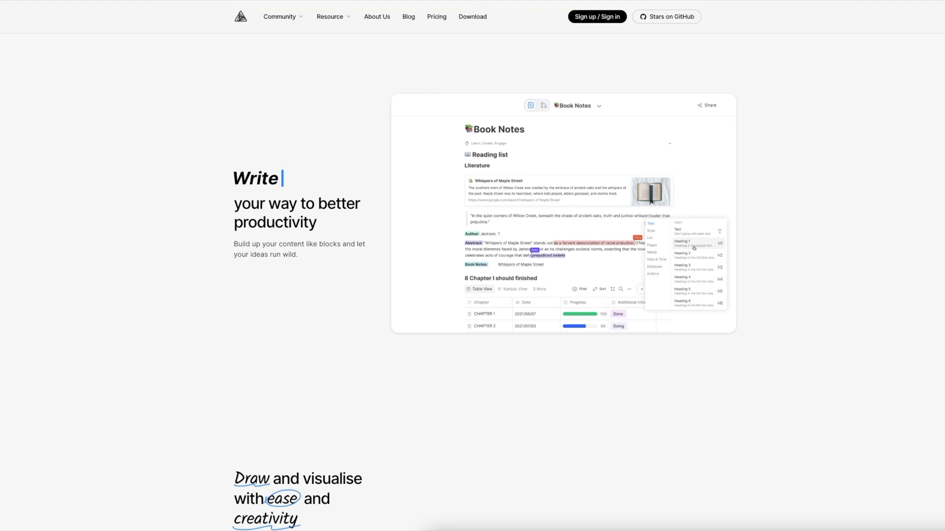
pyautogui.scroll(-3)
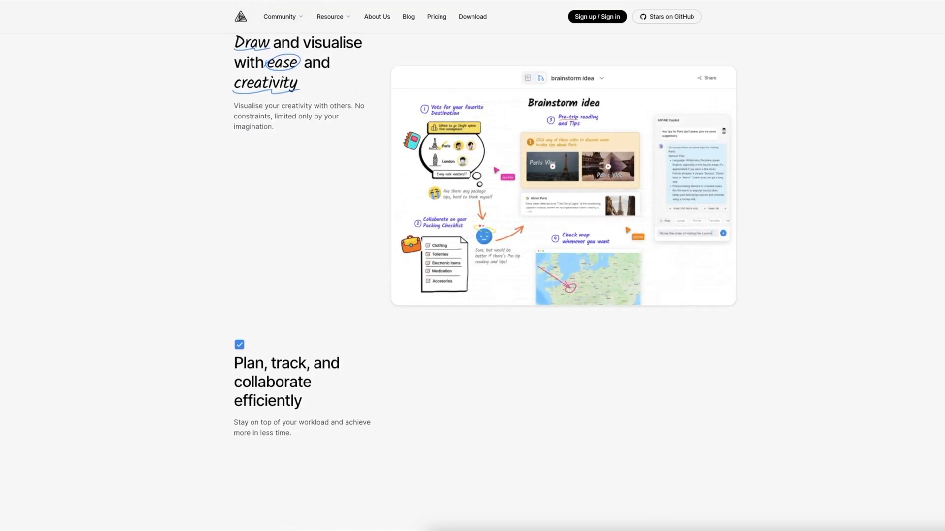
pyautogui.scroll(-3)
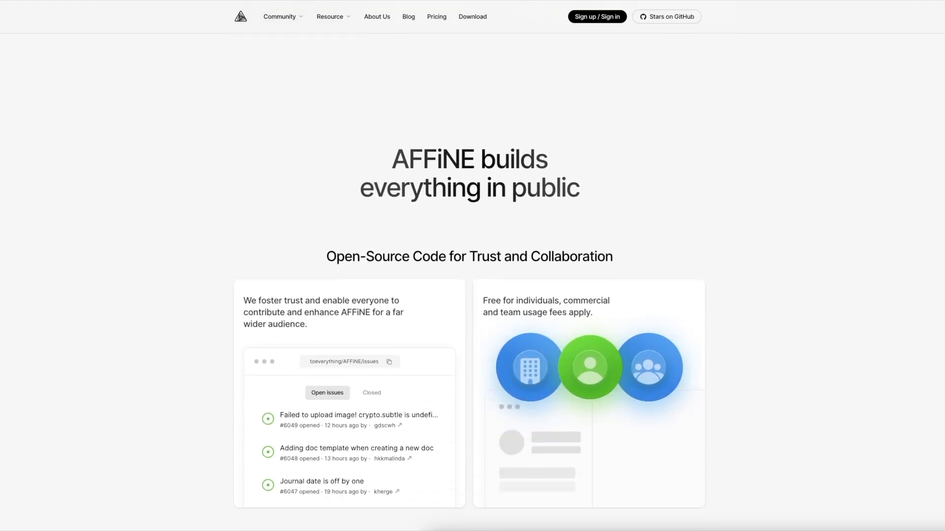
pyautogui.scroll(-3)
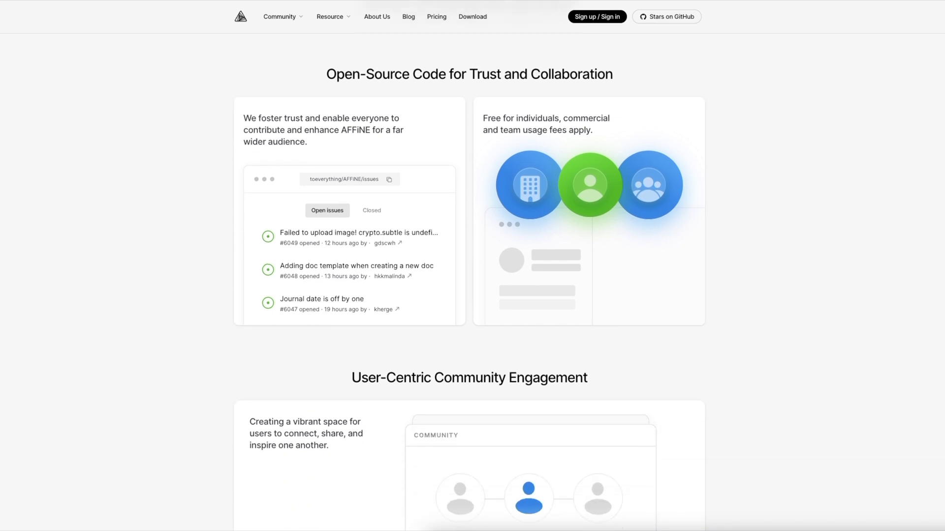
pyautogui.scroll(-3)
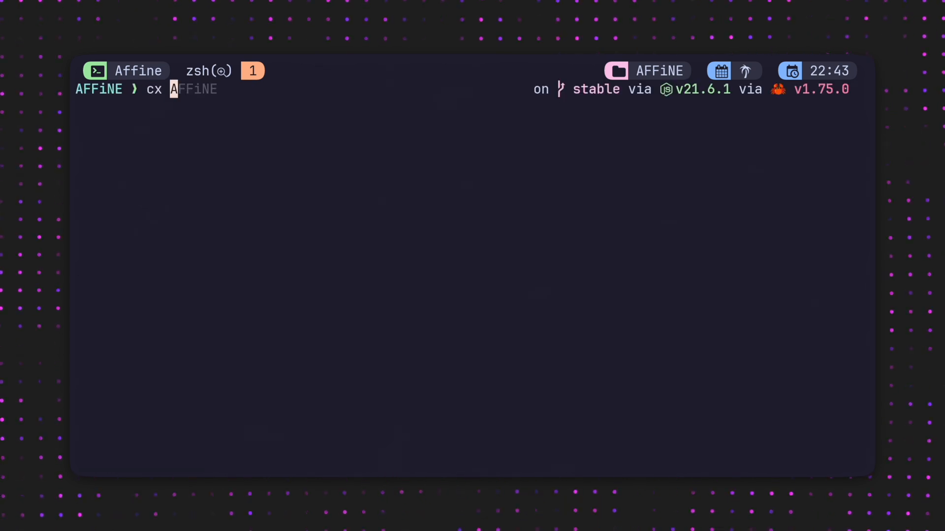
pyautogui.write('.github/deployment/self-host')
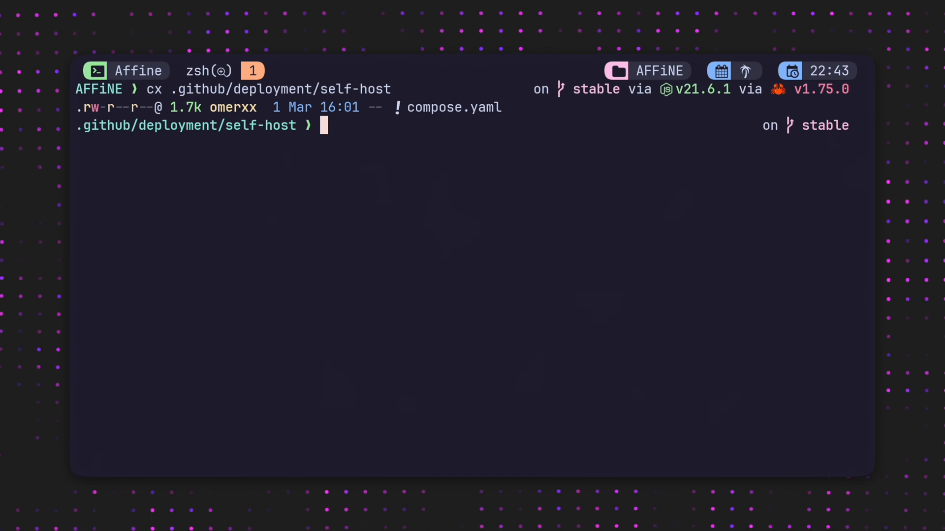
pyautogui.write('v configuration')
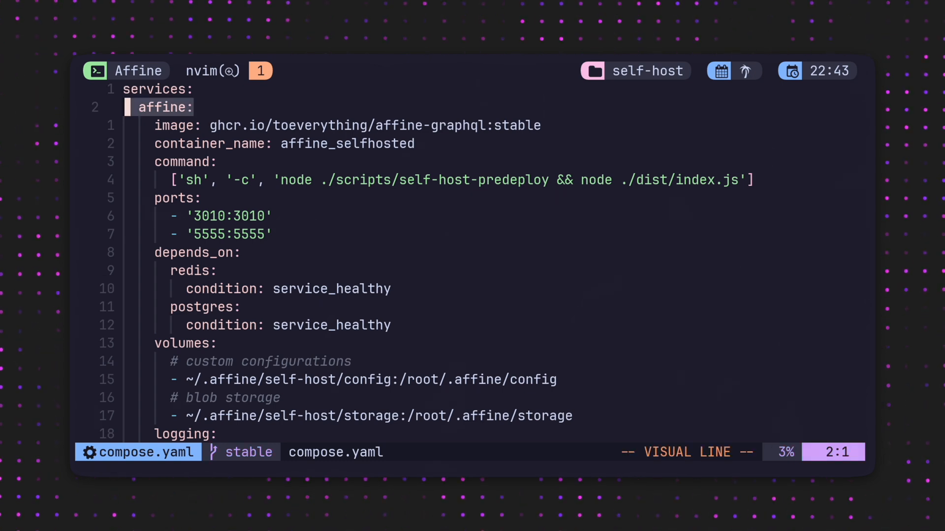
pyautogui.press('j')
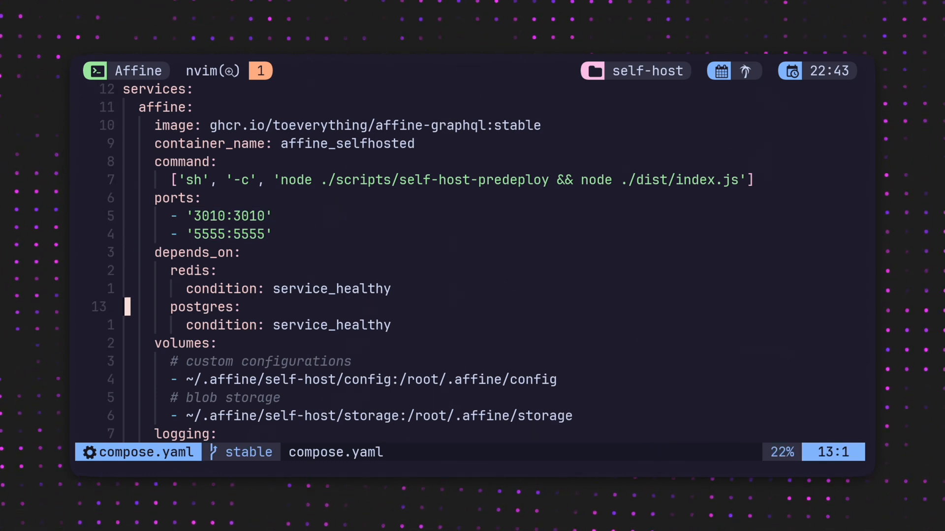
pyautogui.scroll(-3)
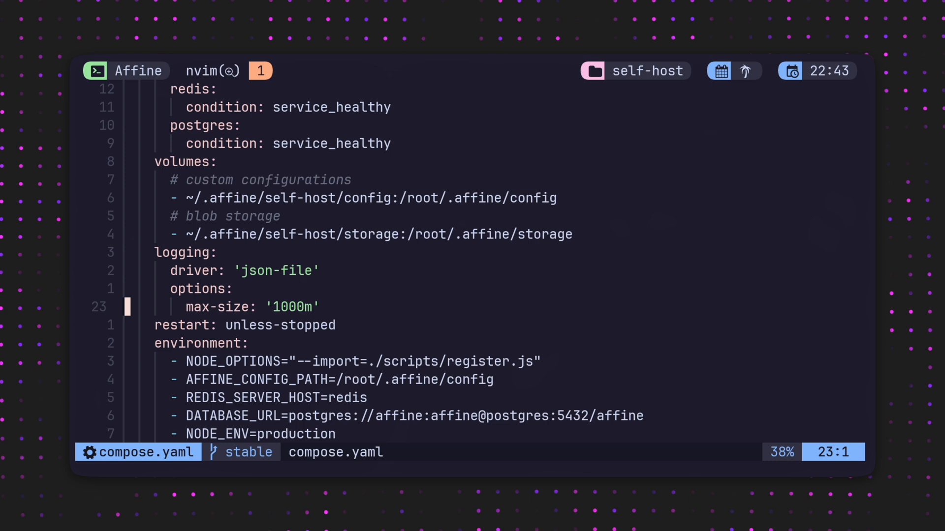
pyautogui.scroll(-3)
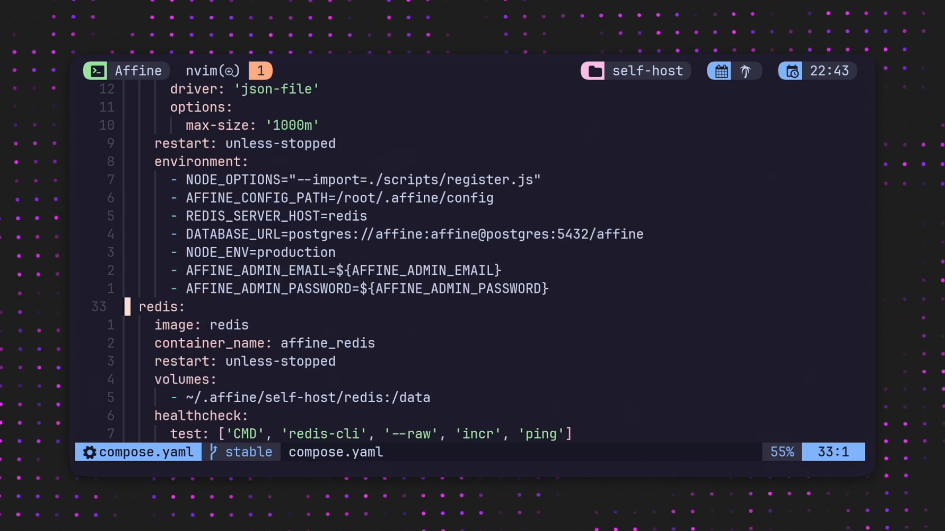
pyautogui.press('V')
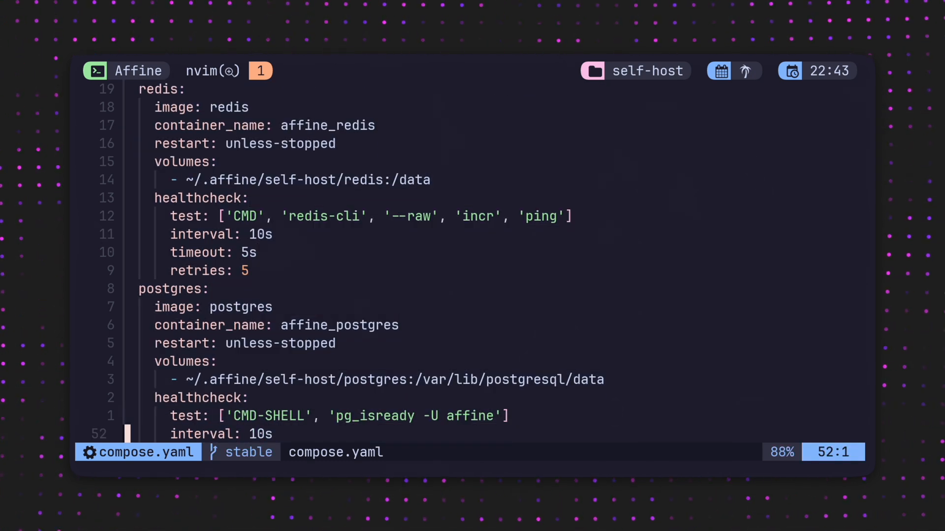
pyautogui.scroll(-3)
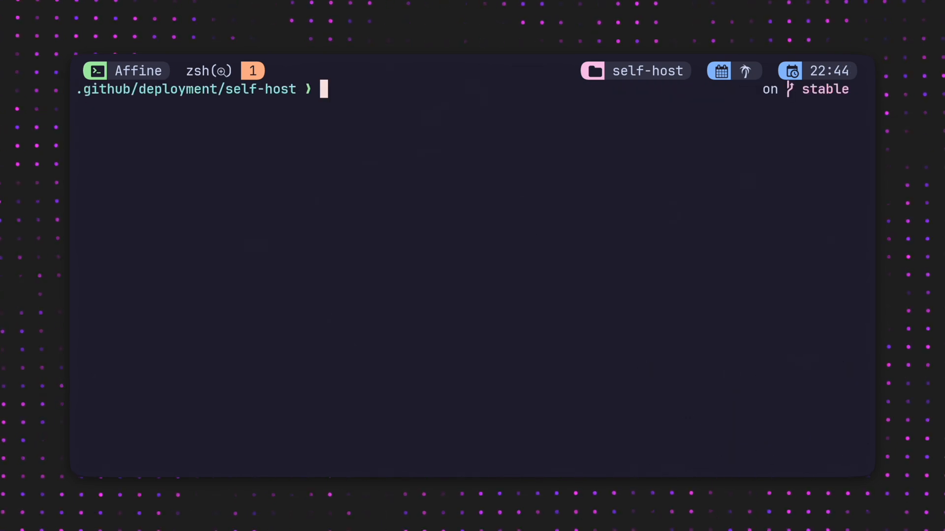
# Stop container 0c15e909ec5d with docker kill
pyautogui.write('docker kill 0c15e909ec5d')
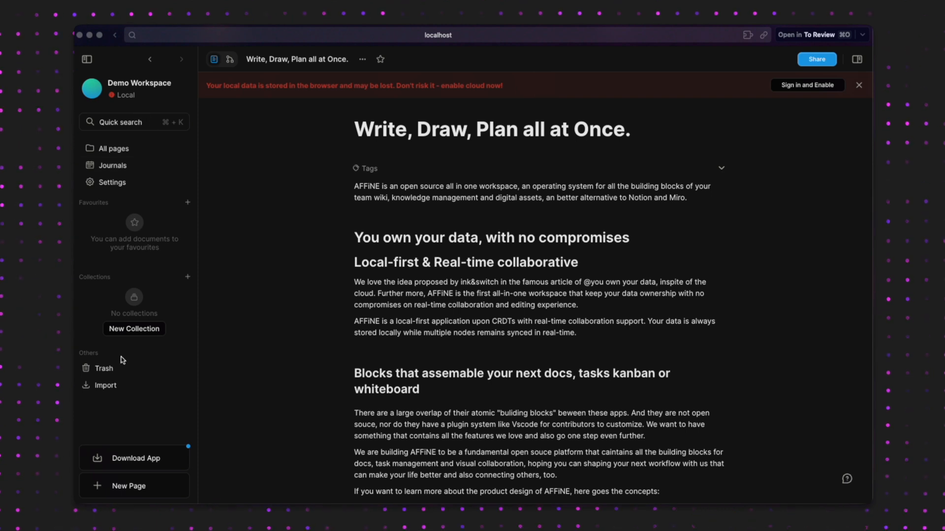
# Create a new page from All pages, add body text and start tagging it
pyautogui.click(112, 148)
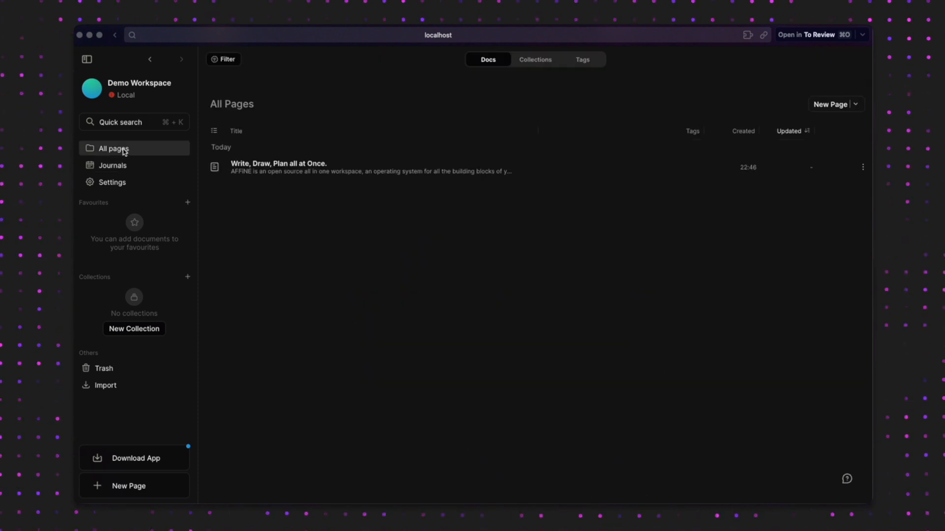
pyautogui.click(277, 164)
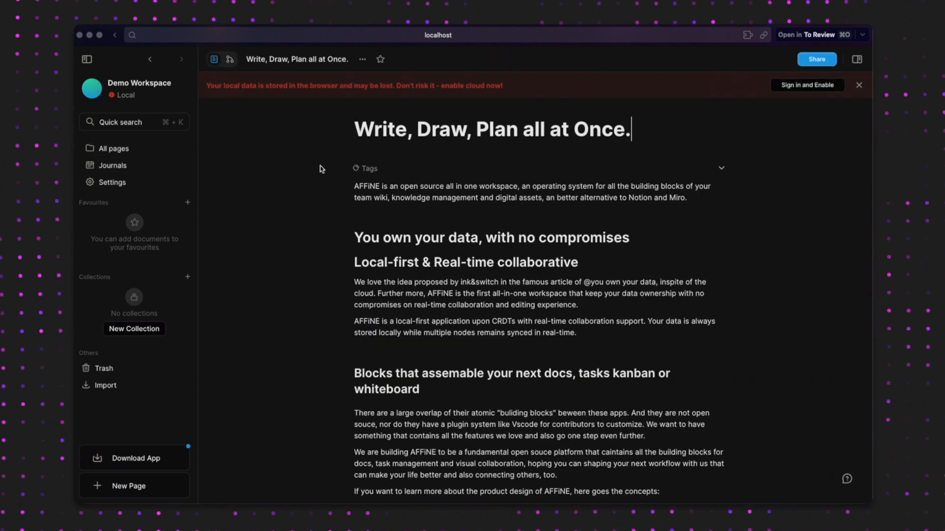
pyautogui.click(113, 148)
pyautogui.write('Some new')
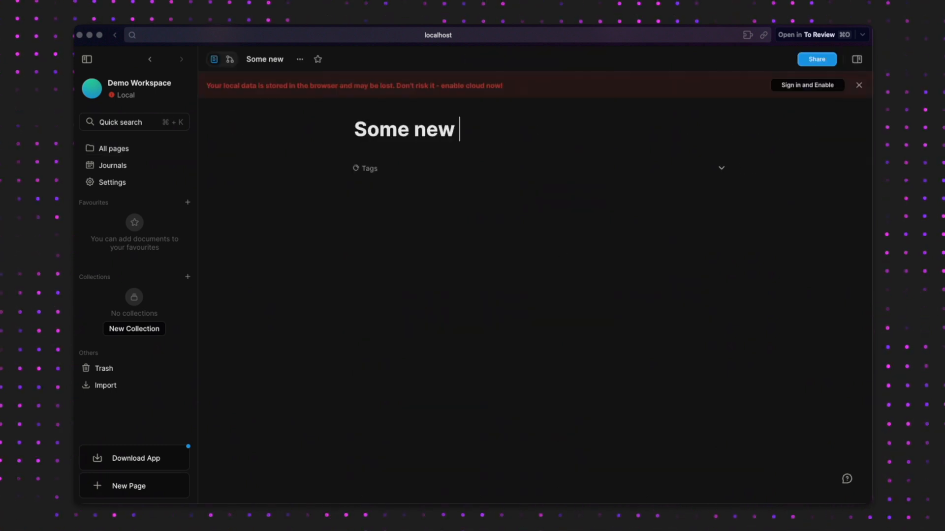
pyautogui.write('some text')
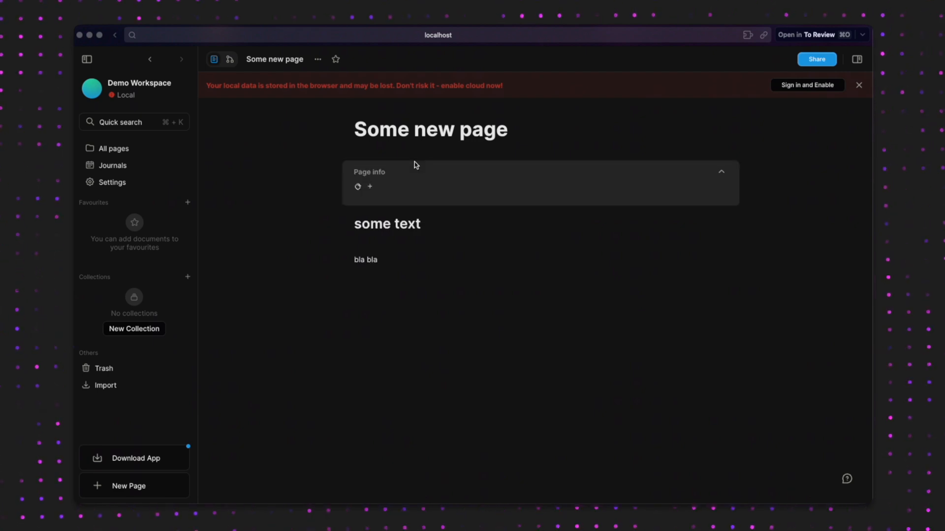
pyautogui.click(369, 186)
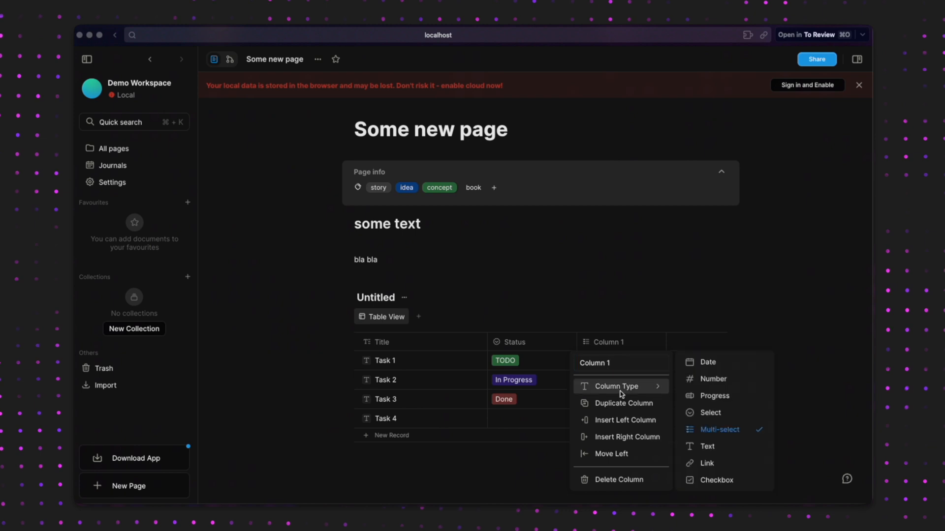
# Make Column 1 show progress bars and embed a GitHub link as a card
pyautogui.click(714, 395)
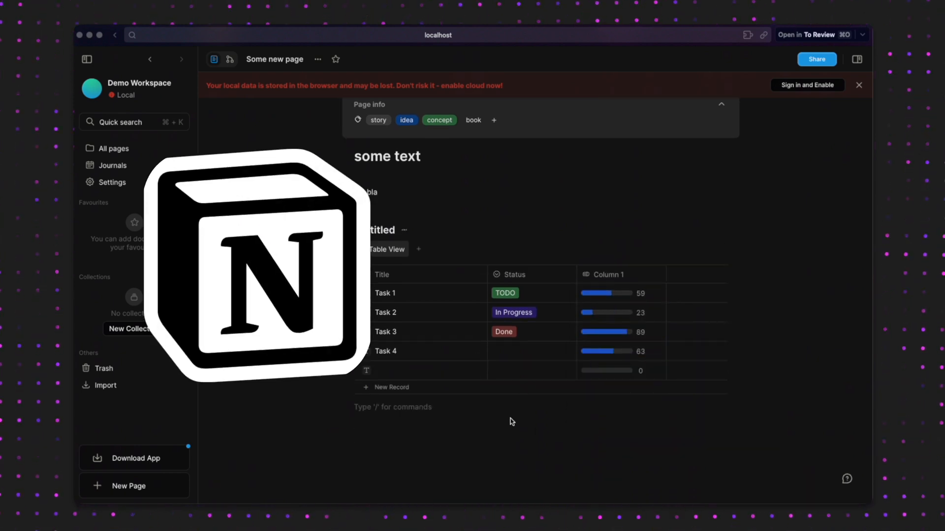
pyautogui.write('//githu')
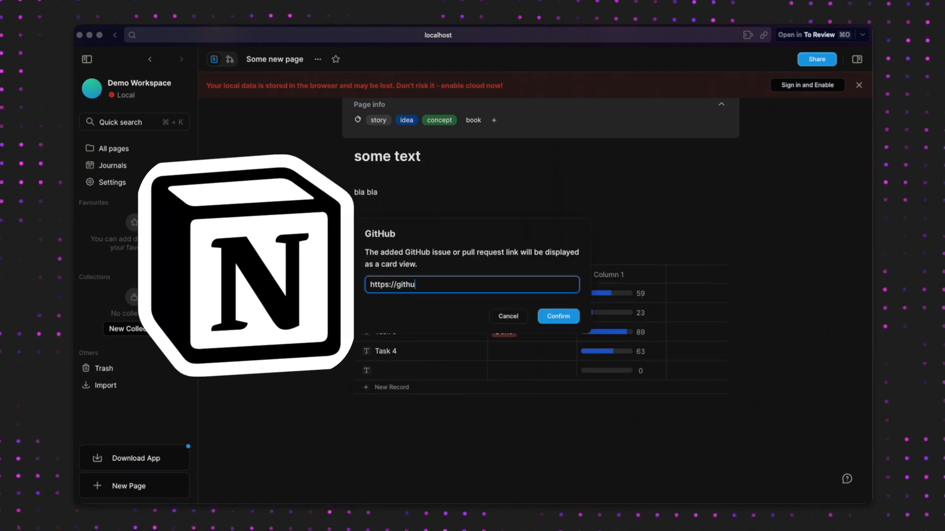
pyautogui.click(556, 316)
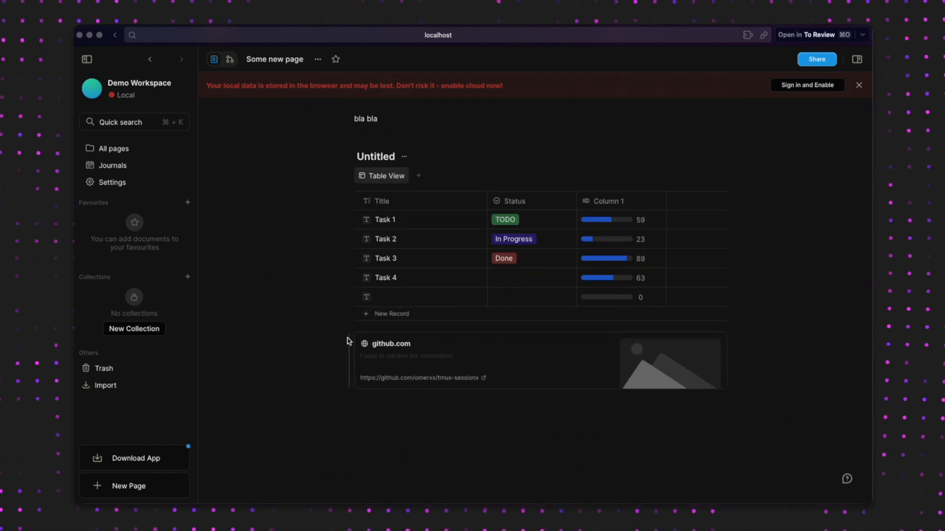
# Title the table 'My Tasjs' and give Task 1 a Column 2 note about completing the task
pyautogui.write('My Tasjs')
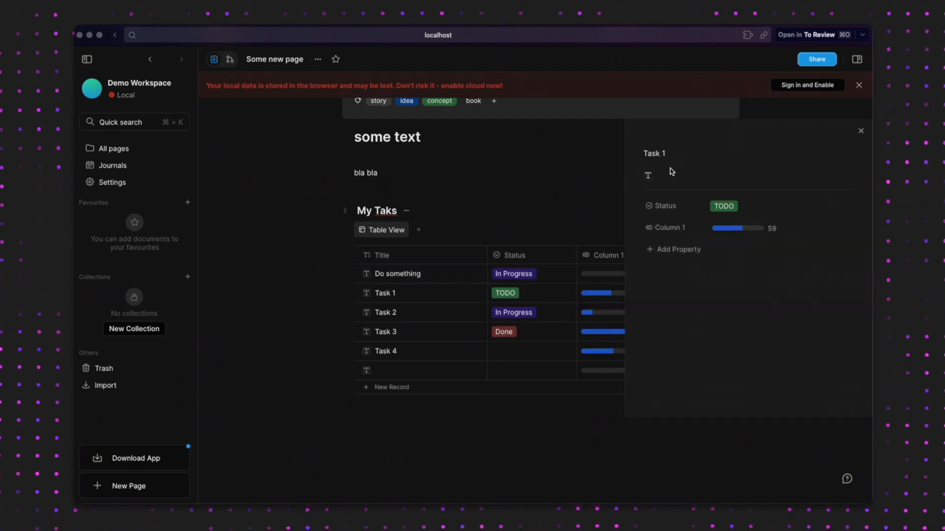
pyautogui.click(677, 249)
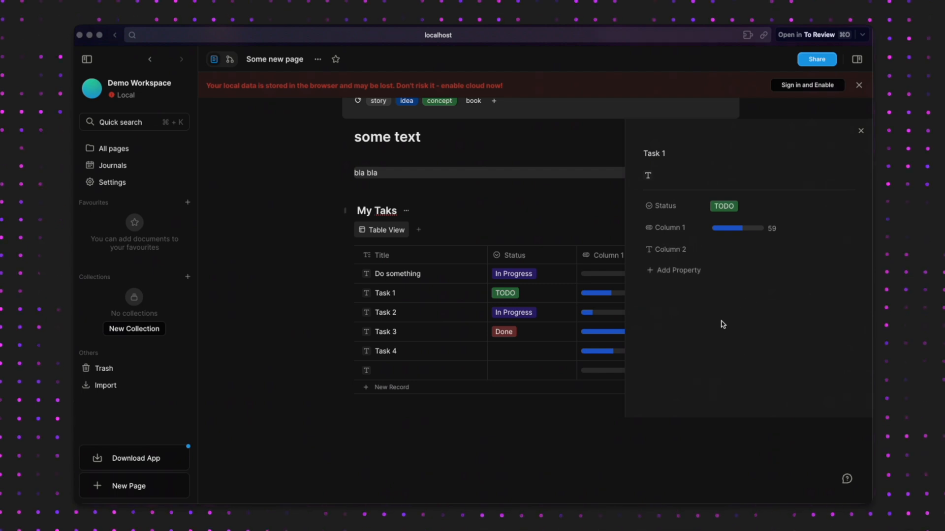
pyautogui.click(777, 249)
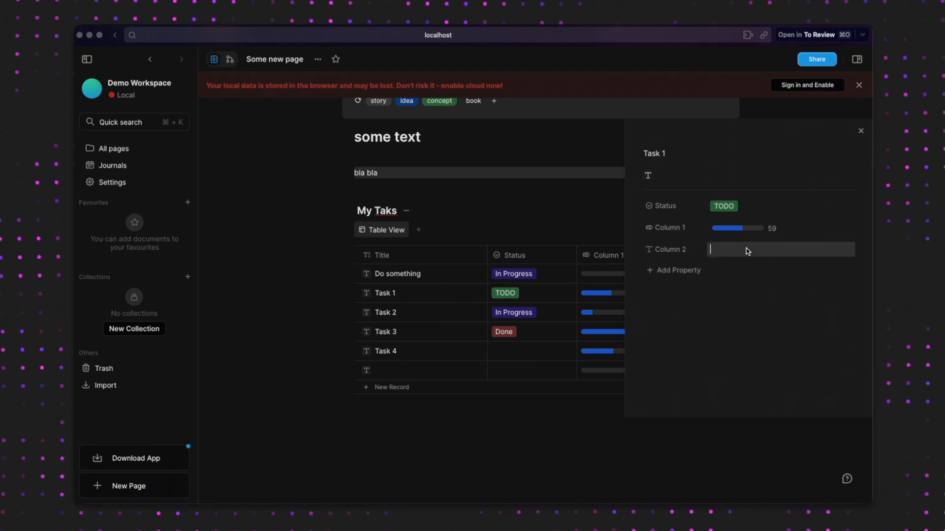
pyautogui.write('This is something I need to do to complete this task')
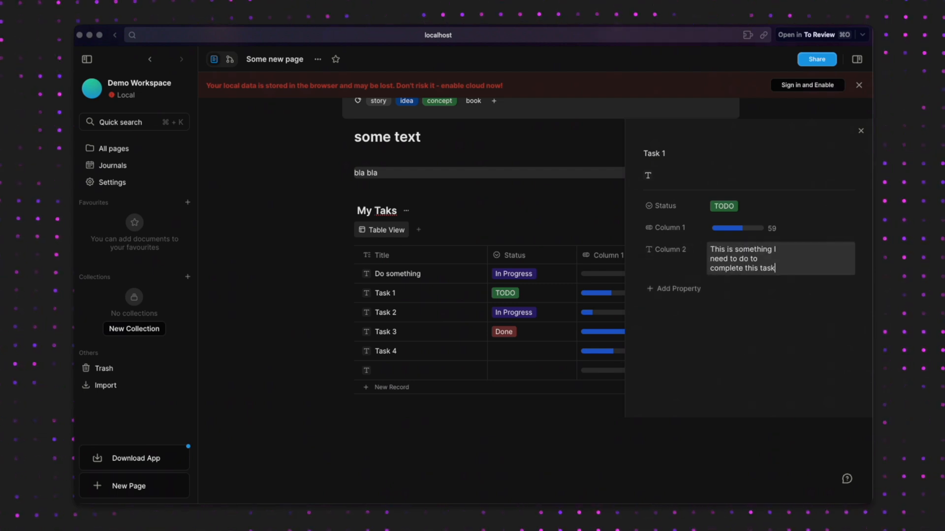
pyautogui.click(861, 130)
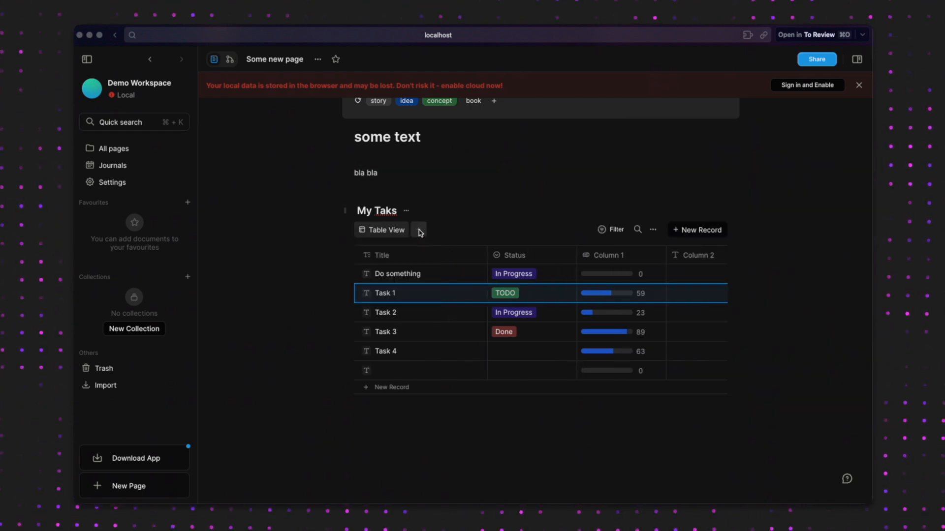
pyautogui.click(419, 232)
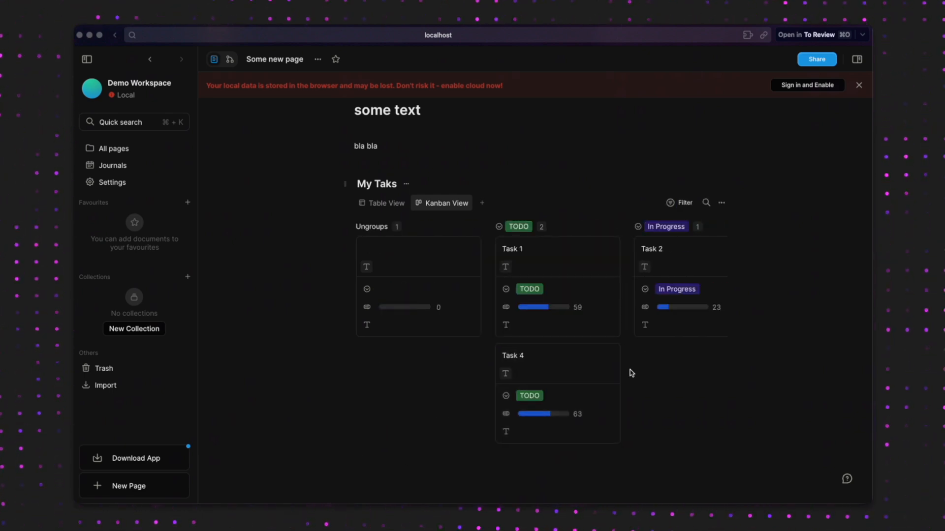
pyautogui.hscroll(3)
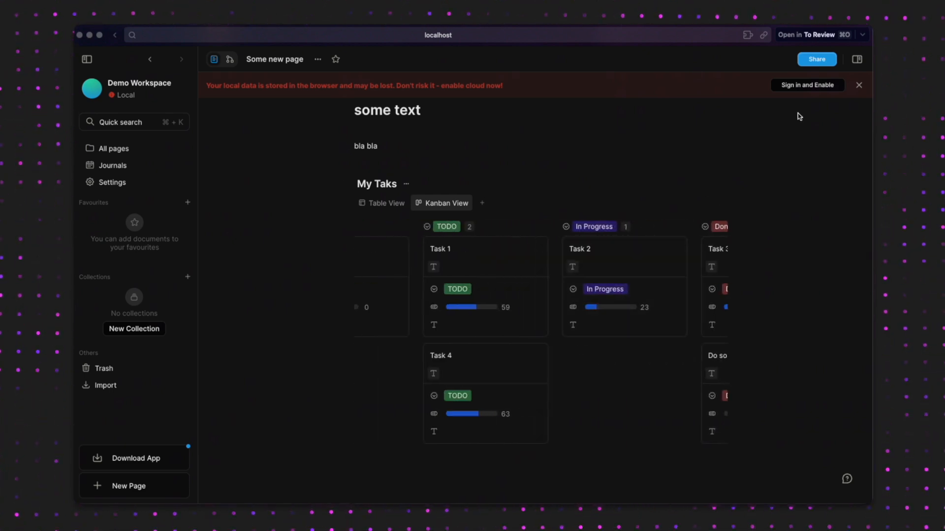
pyautogui.click(856, 59)
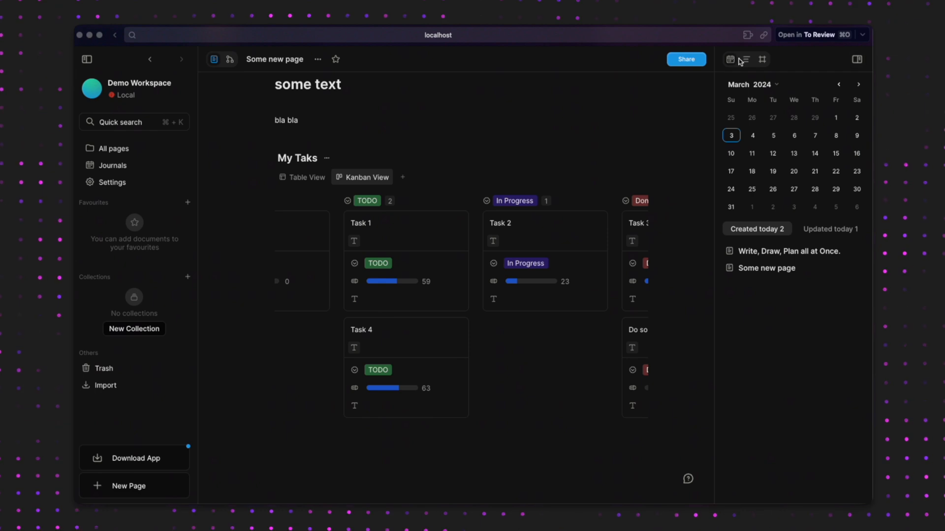
pyautogui.click(762, 59)
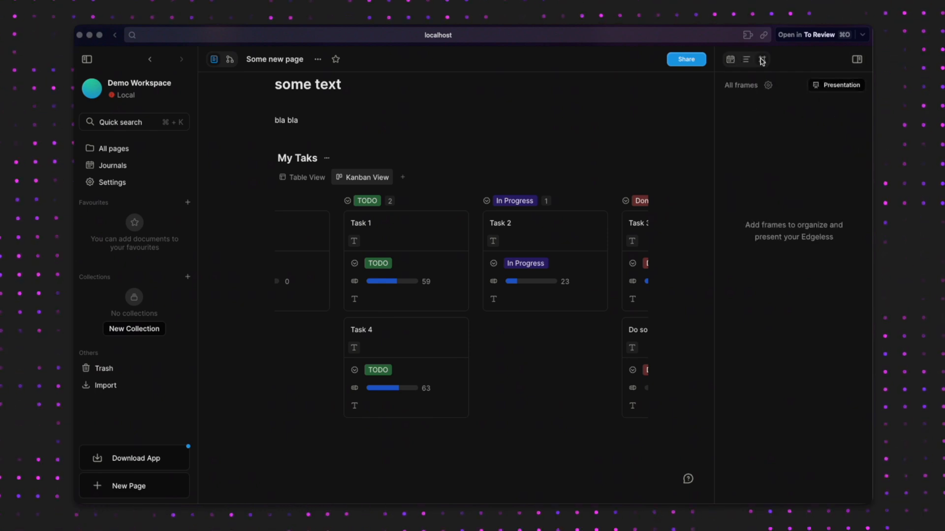
pyautogui.click(761, 59)
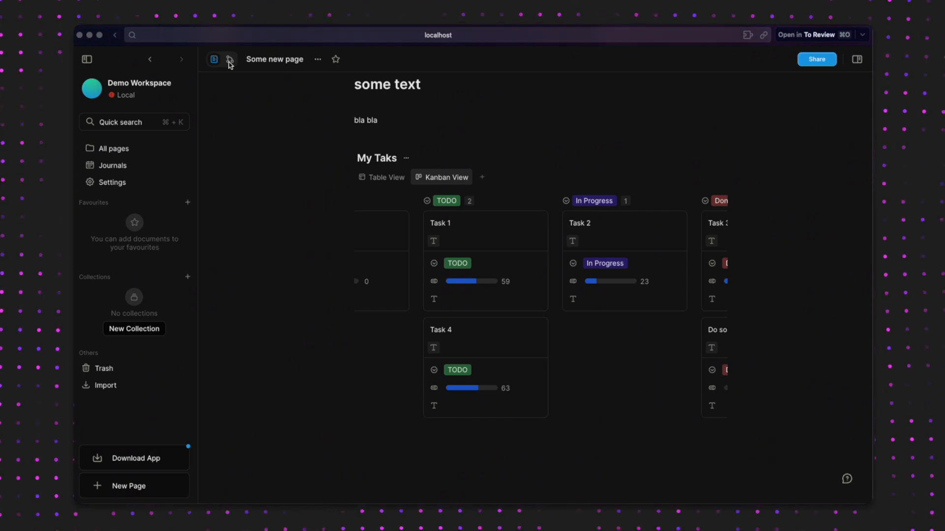
# Switch to edgeless mode and rename Frame 1 'This is the same group in the project'
pyautogui.click(229, 59)
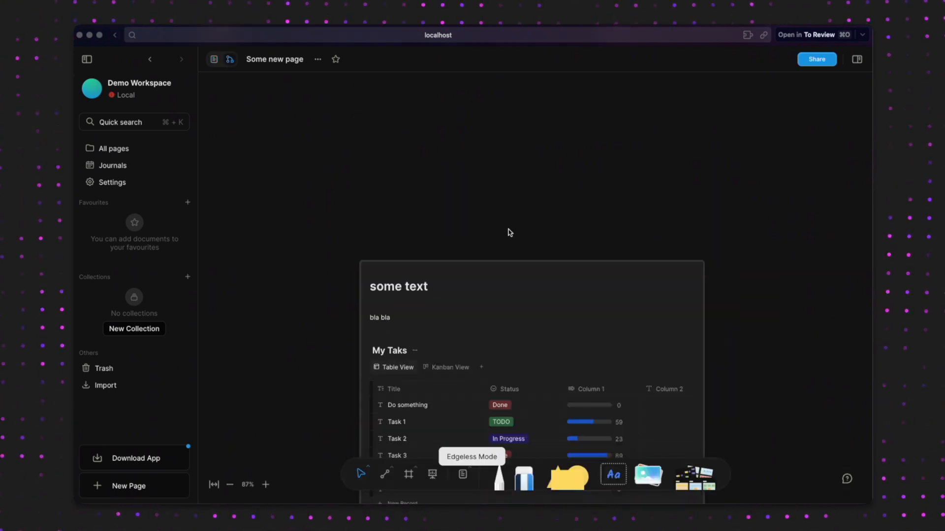
pyautogui.click(229, 484)
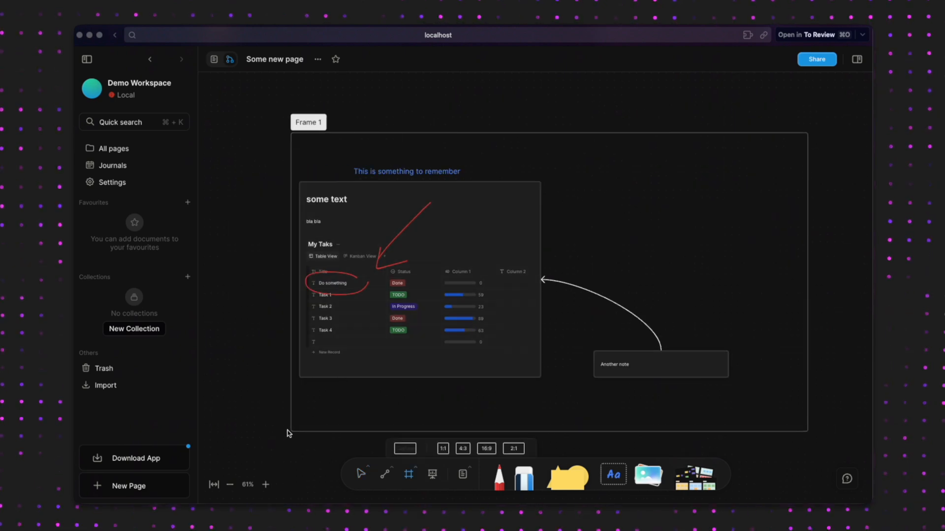
pyautogui.click(308, 123)
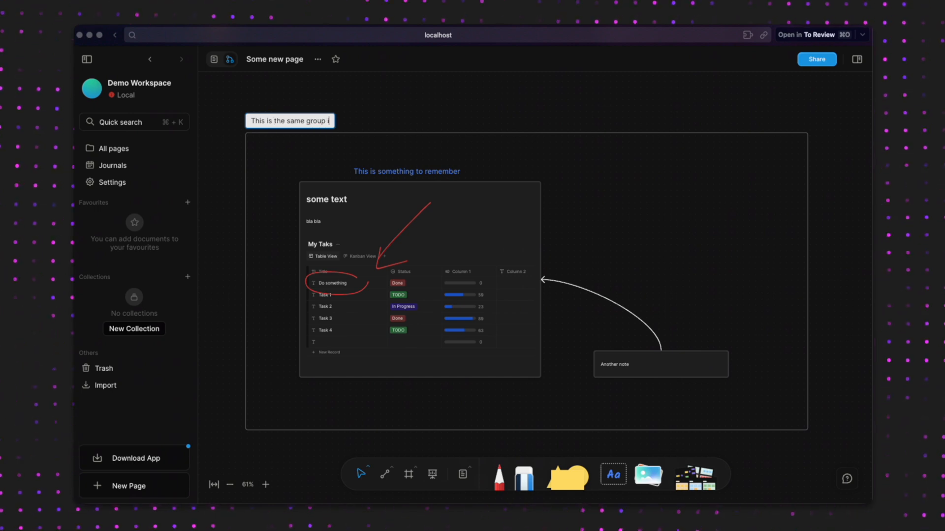
pyautogui.write('n the project')
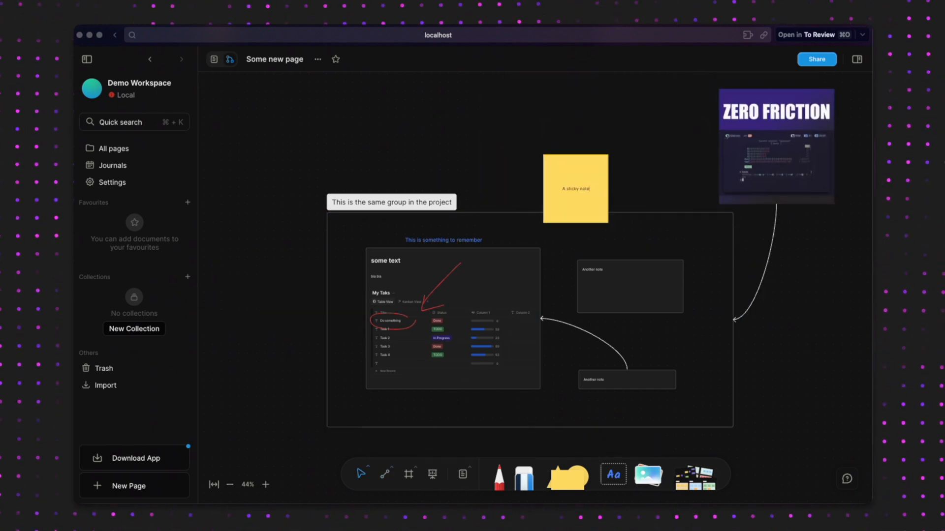
pyautogui.moveTo(575, 187); pyautogui.dragTo(711, 161)
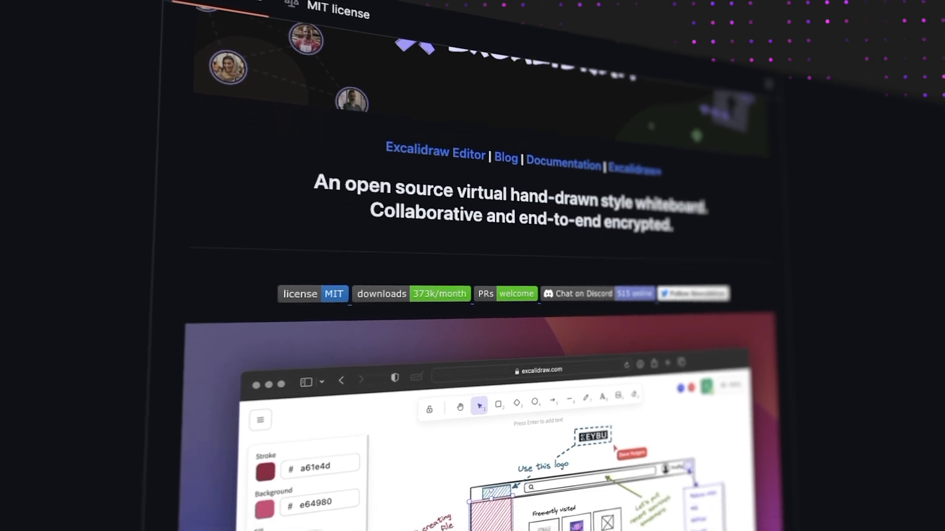
# Scroll the Excalidraw README, then click the edgeless toggle in the AFFiNE promo
pyautogui.scroll(-3)
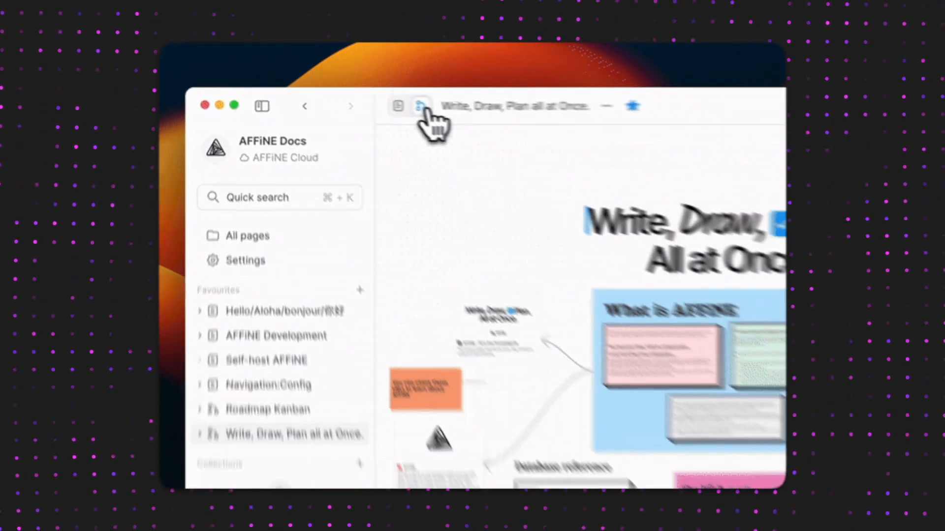
pyautogui.click(419, 106)
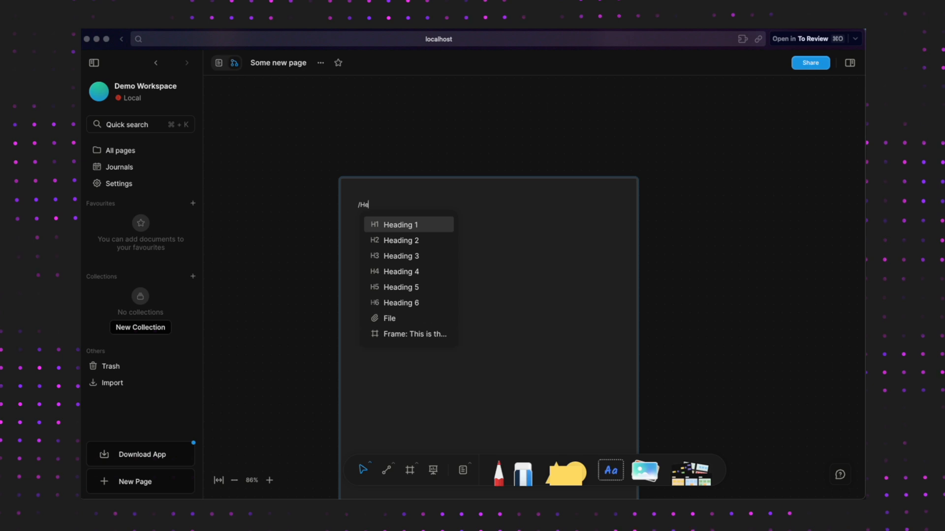
# Add a Heading 1 note 'This is my machine' and draw a rectangle shape
pyautogui.click(399, 224)
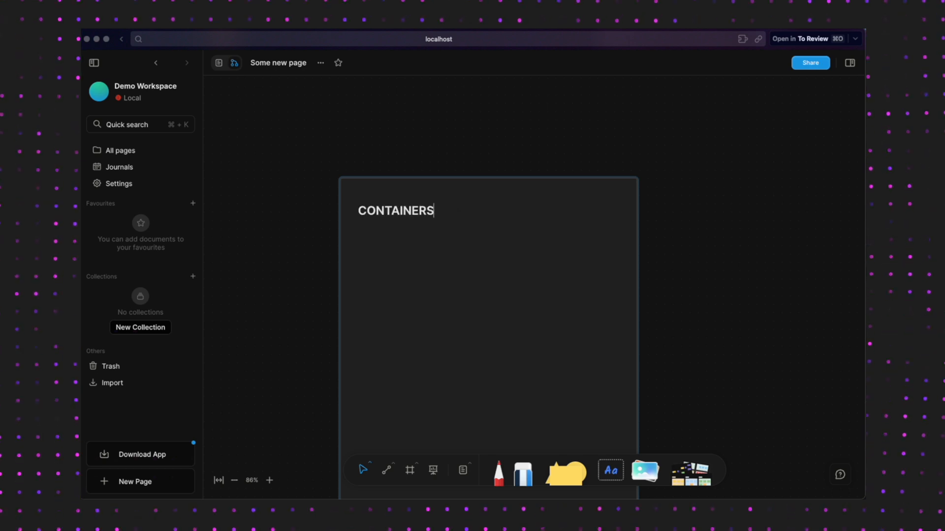
pyautogui.write('!')
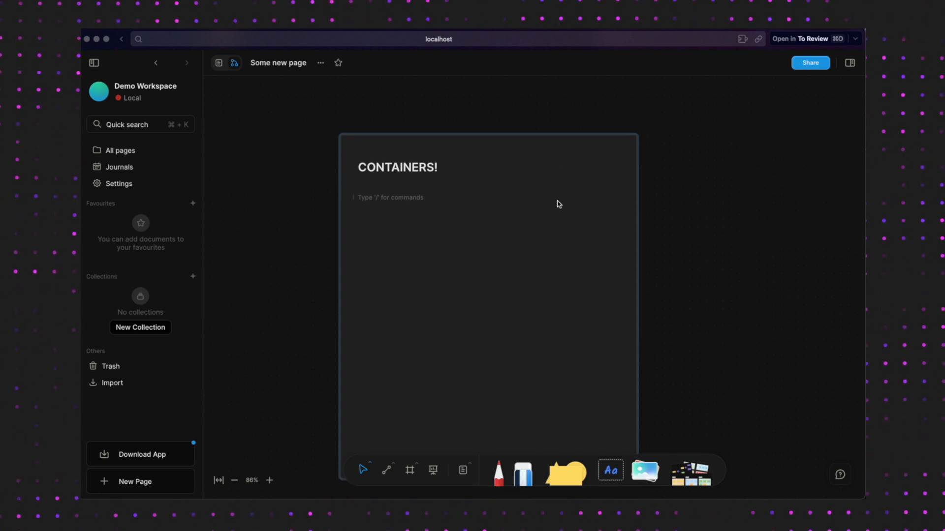
pyautogui.moveTo(408, 469)
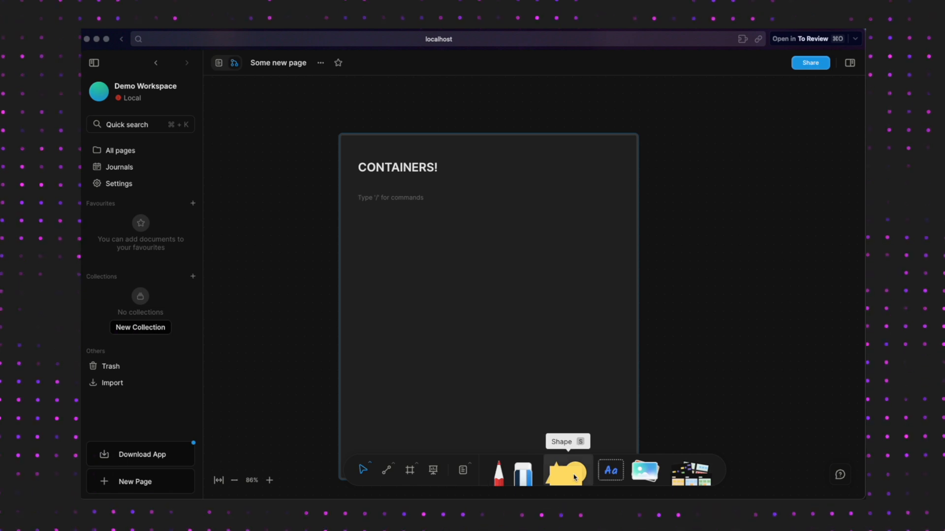
pyautogui.click(566, 471)
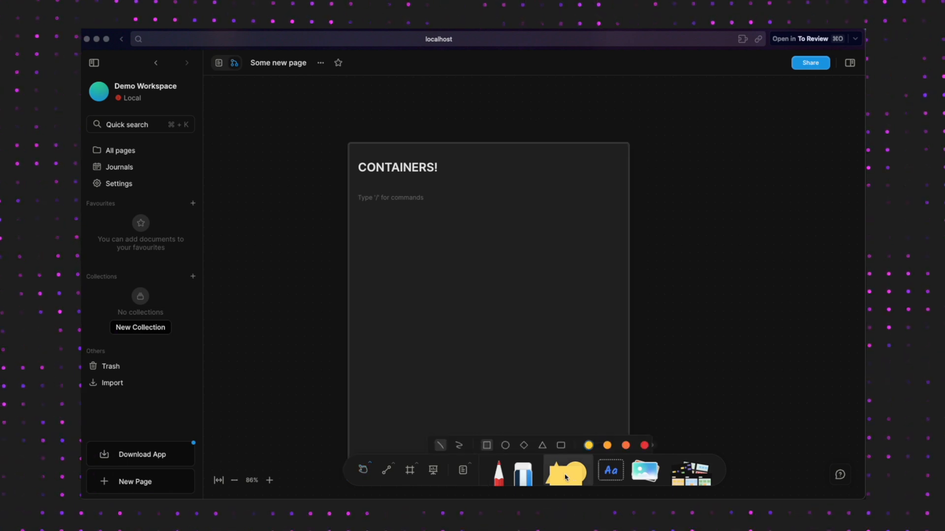
pyautogui.moveTo(523, 445)
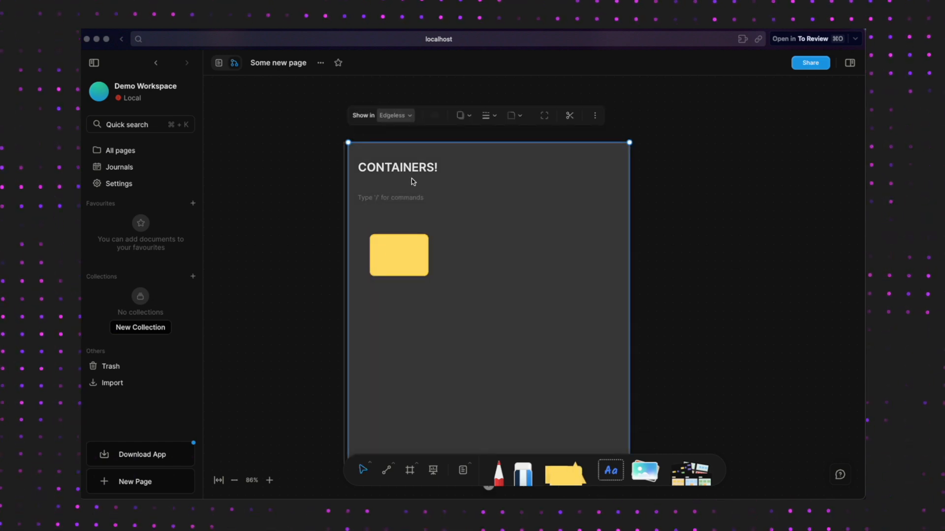
pyautogui.write('This')
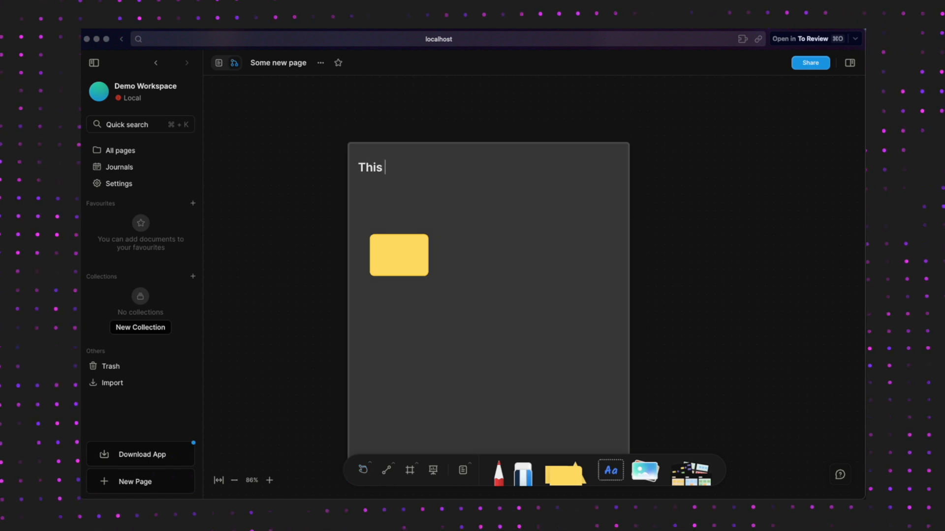
pyautogui.write('is my machine')
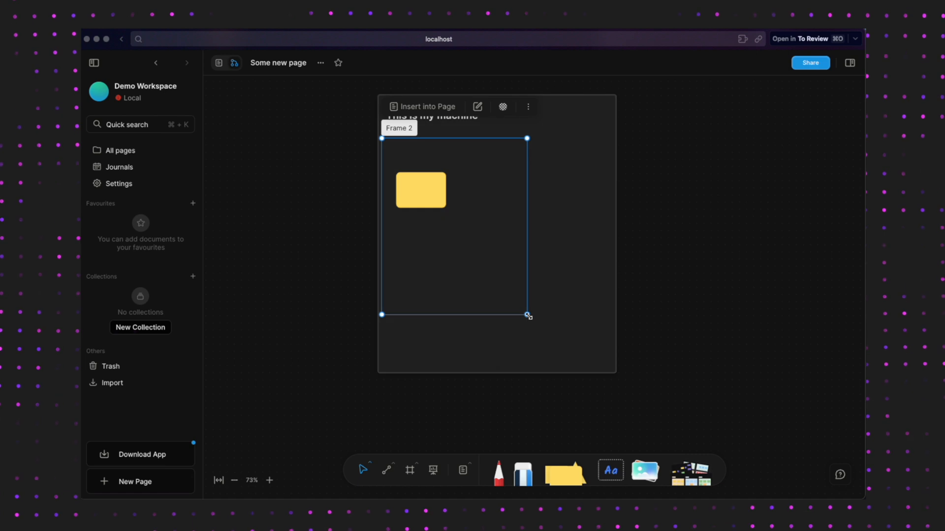
# Frame the yellow rectangle, then wrap the diagram in a frame titled 'A container orchastrator'
pyautogui.moveTo(528, 315); pyautogui.dragTo(607, 450)
pyautogui.write('CONTROL PLANE')
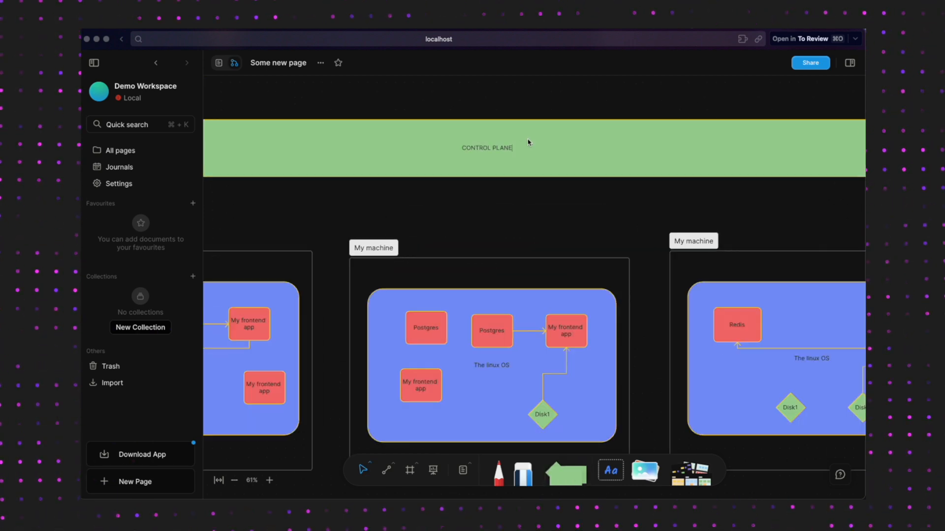
pyautogui.click(410, 470)
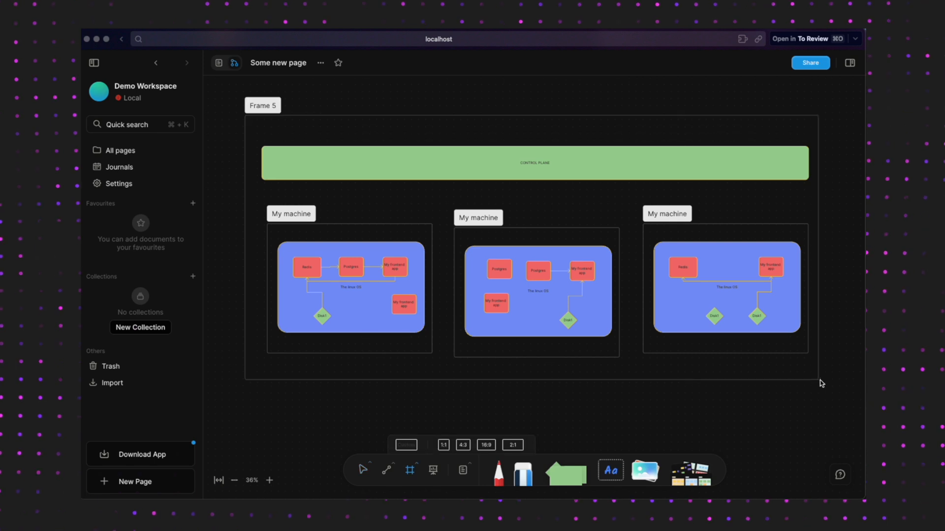
pyautogui.write('A container orchastrator')
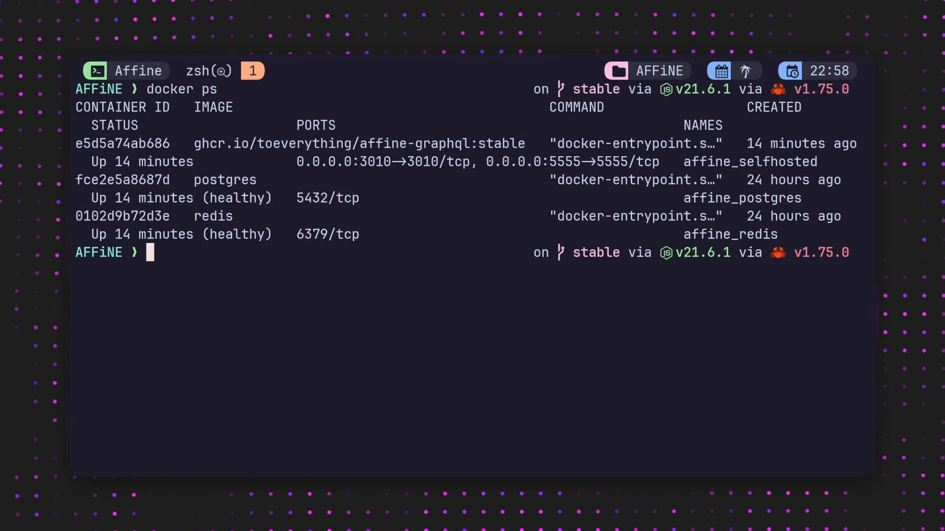
# Launch lazydocker from the terminal prompt
pyautogui.write('laa')
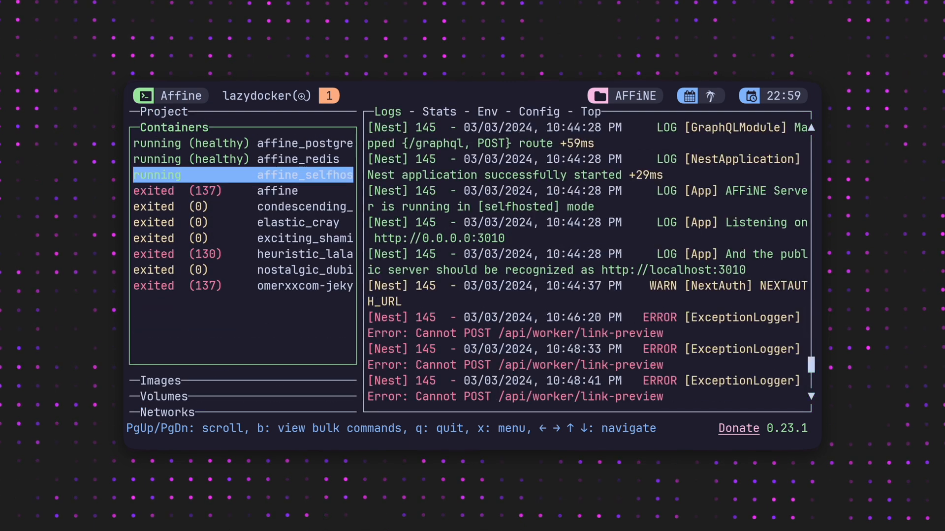
# Open the container actions menu with x and move down its list
pyautogui.press('x')
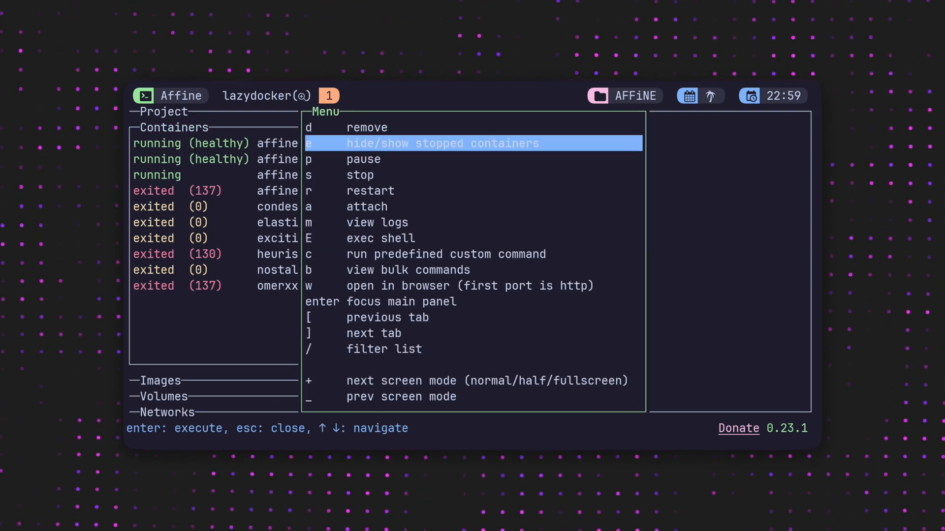
pyautogui.press('Down')
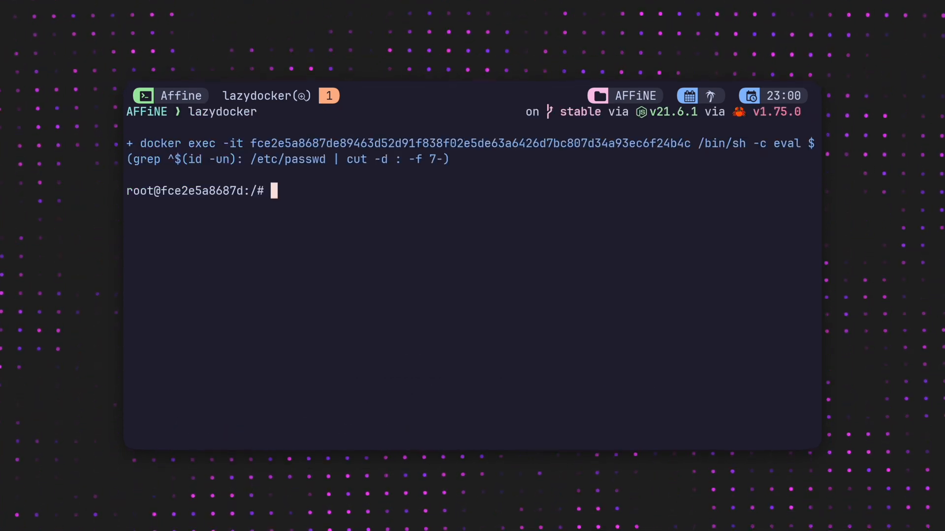
# Run pwd at the root prompt inside the AFFiNE Postgres container shell
pyautogui.write('pwd')
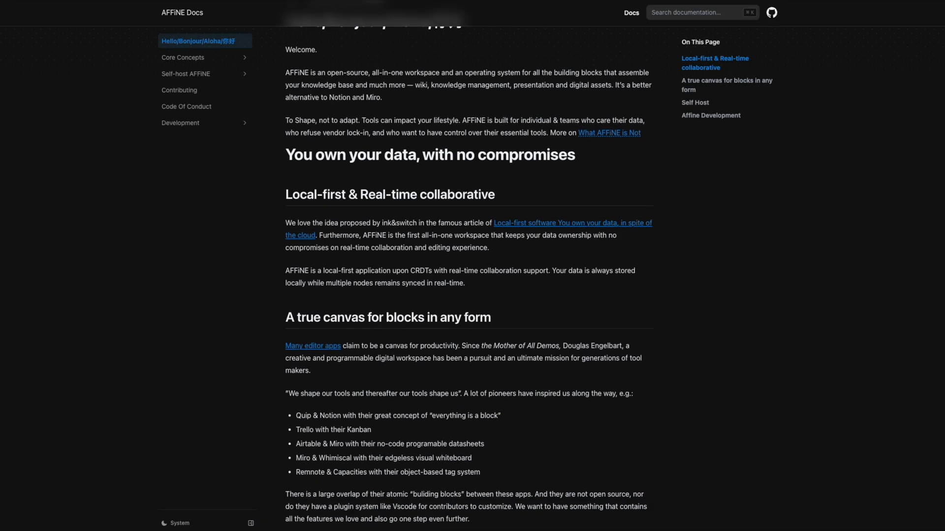
# Scroll through the local-first section down to the Ink & Switch article's seven ideals
pyautogui.scroll(-3)
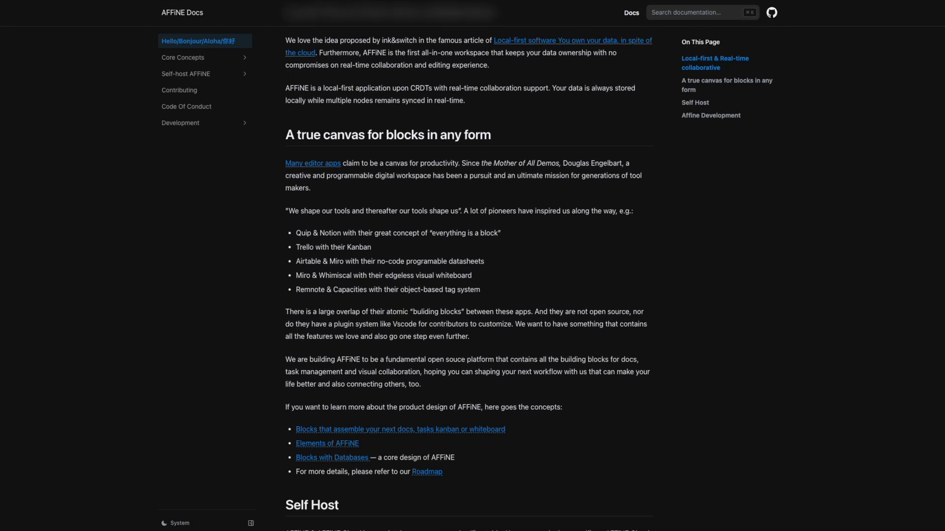
pyautogui.scroll(-3)
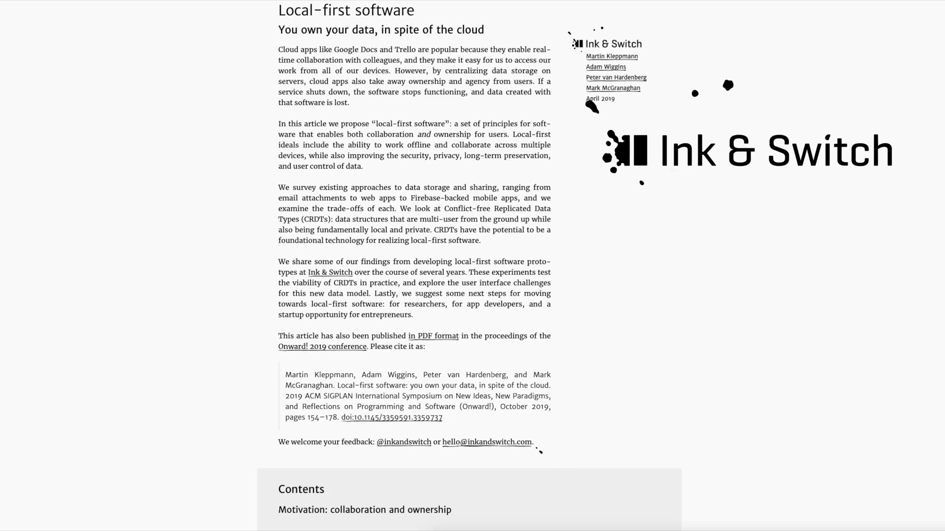
pyautogui.scroll(-3)
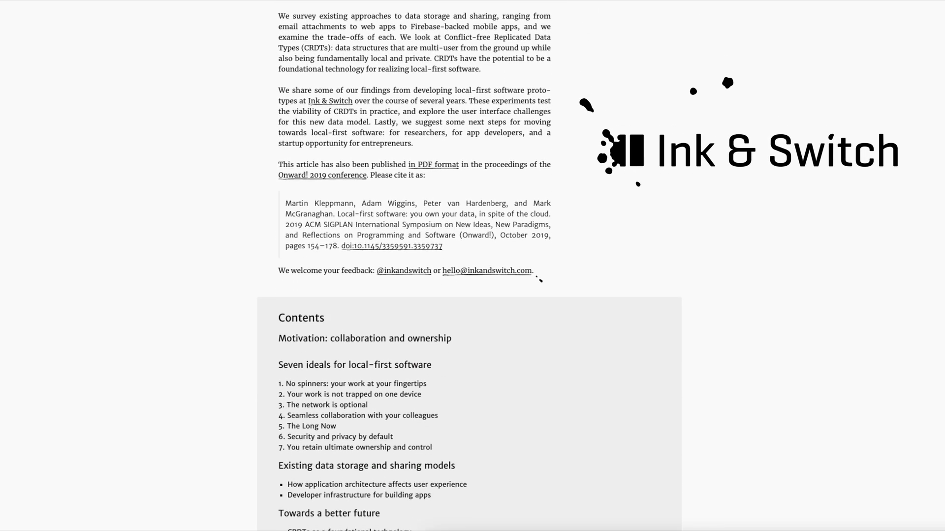